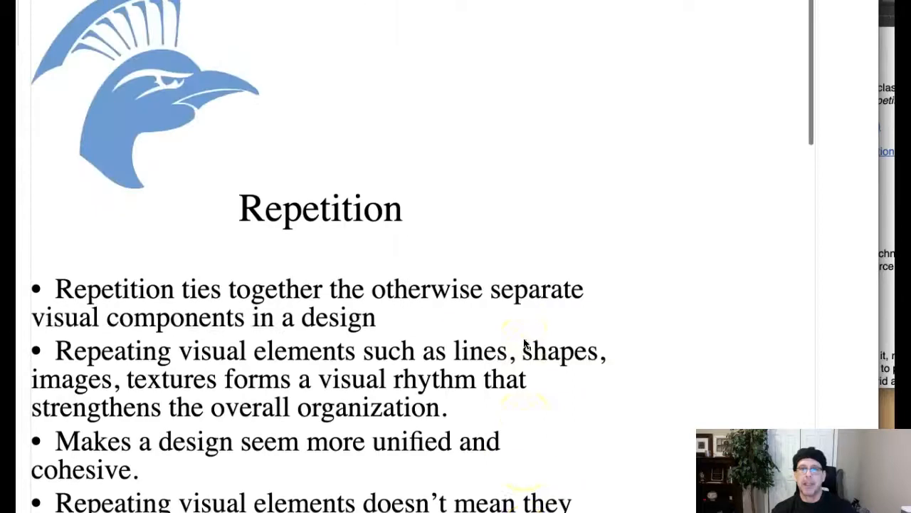
Scroll the PDF until all four bullets of the first Repetition slide show
{"action": "scroll", "scroll_direction": "down", "scroll_amount": 3}
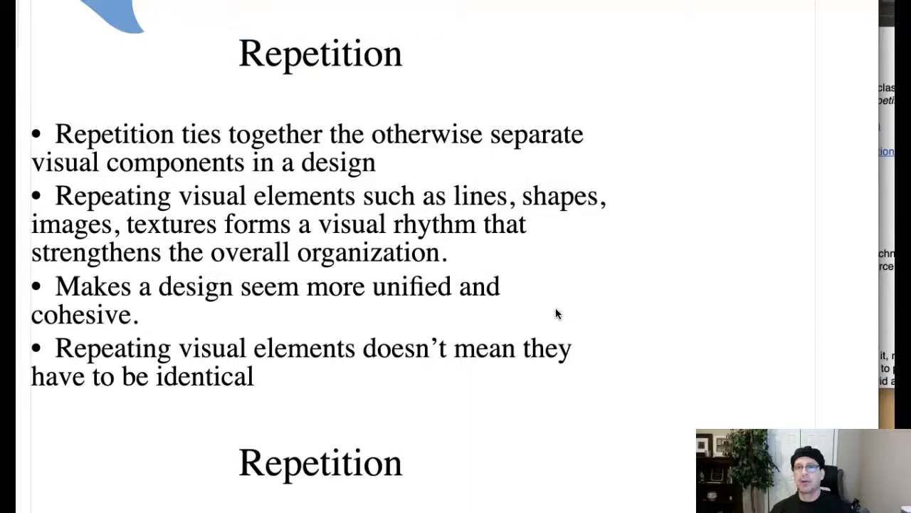
{"action": "mouse_move", "coordinate": [580, 273]}
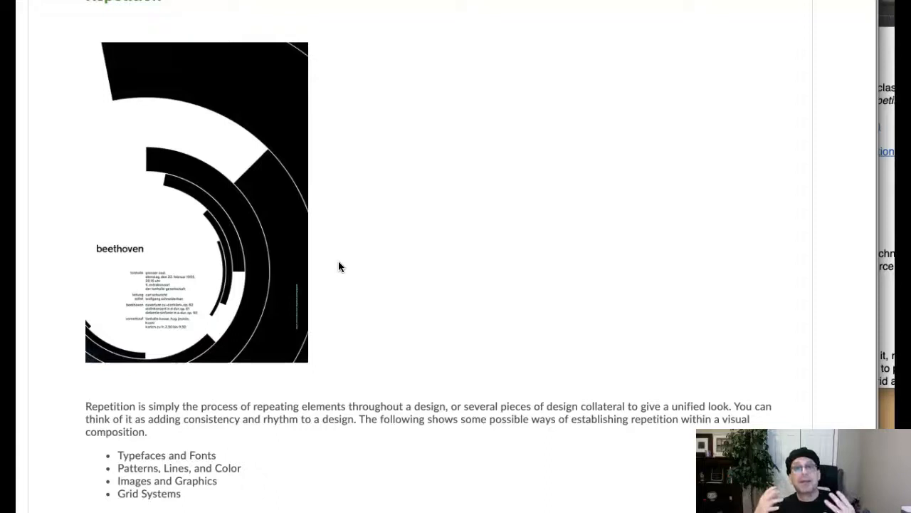
Scroll the slides down to the slide on consistent typeface, margins, color and grid
{"action": "scroll", "scroll_direction": "down", "scroll_amount": 3}
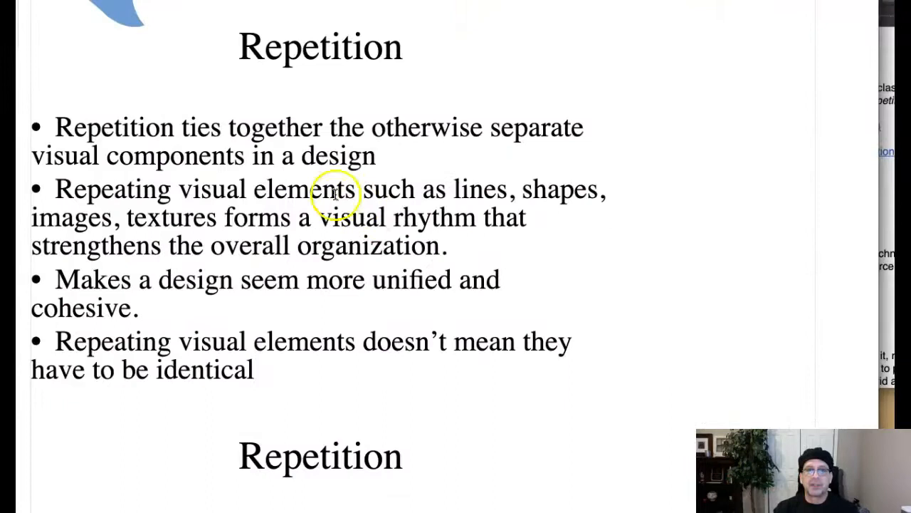
{"action": "scroll", "scroll_direction": "down", "scroll_amount": 3}
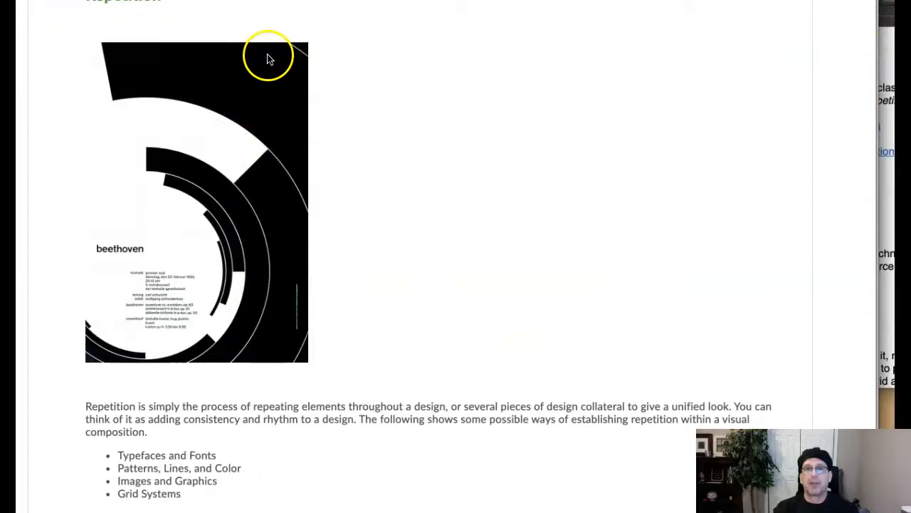
{"action": "scroll", "scroll_direction": "down", "scroll_amount": 3}
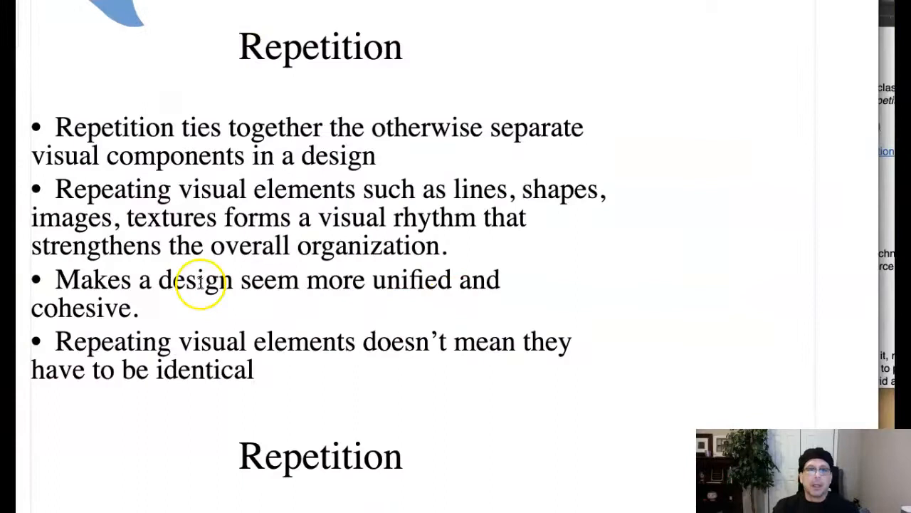
{"action": "scroll", "scroll_direction": "down", "scroll_amount": 3}
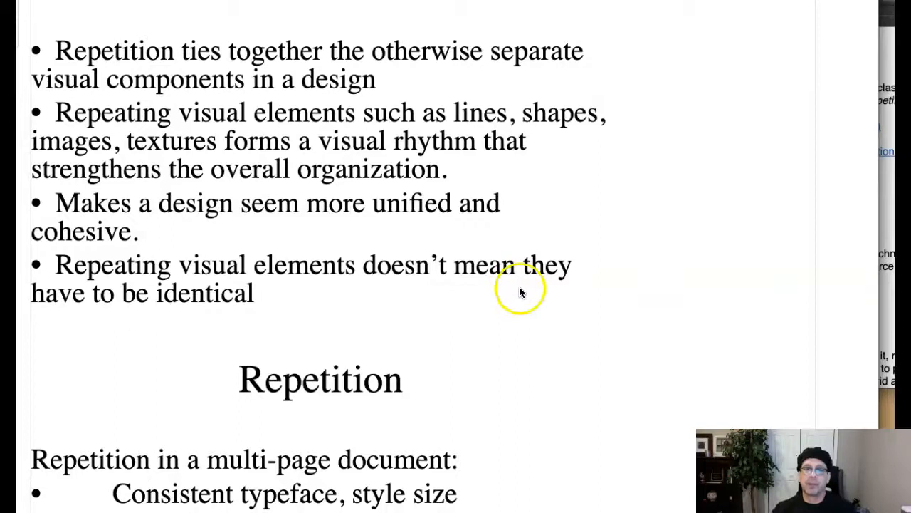
{"action": "scroll", "scroll_direction": "down", "scroll_amount": 3}
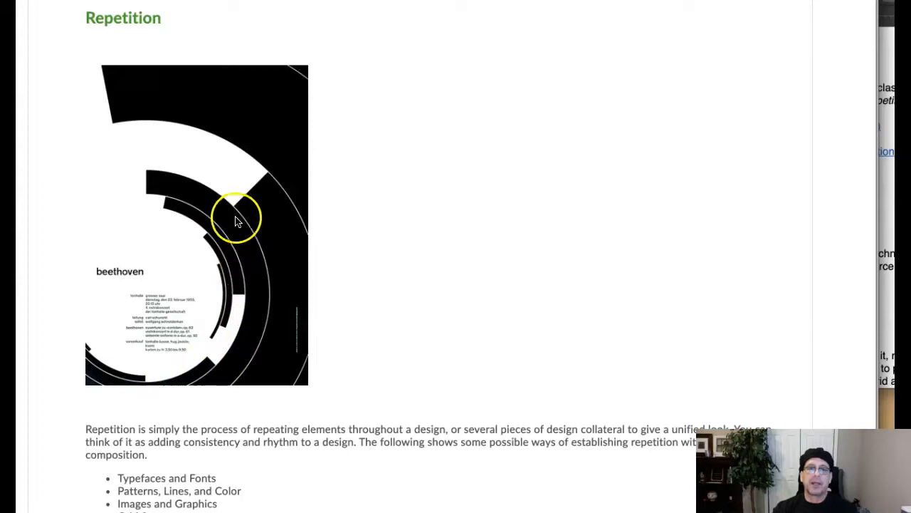
{"action": "mouse_move", "coordinate": [280, 87]}
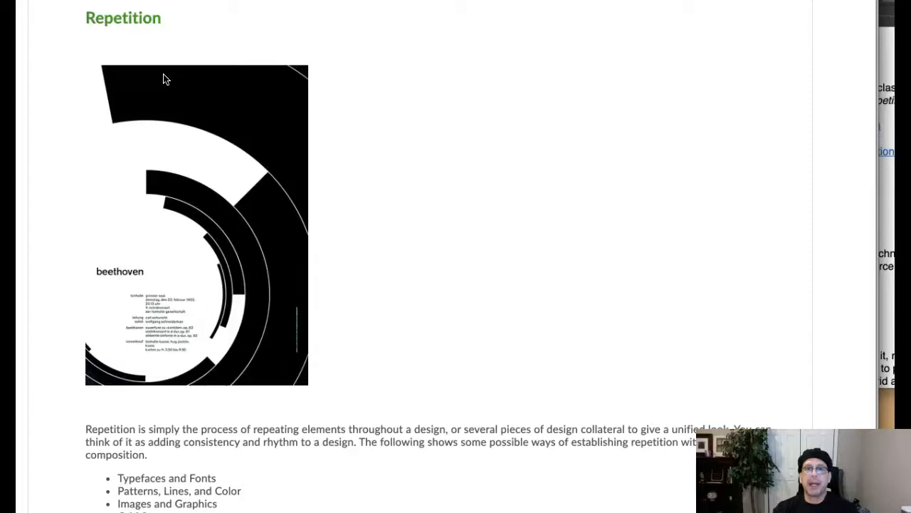
{"action": "mouse_move", "coordinate": [337, 136]}
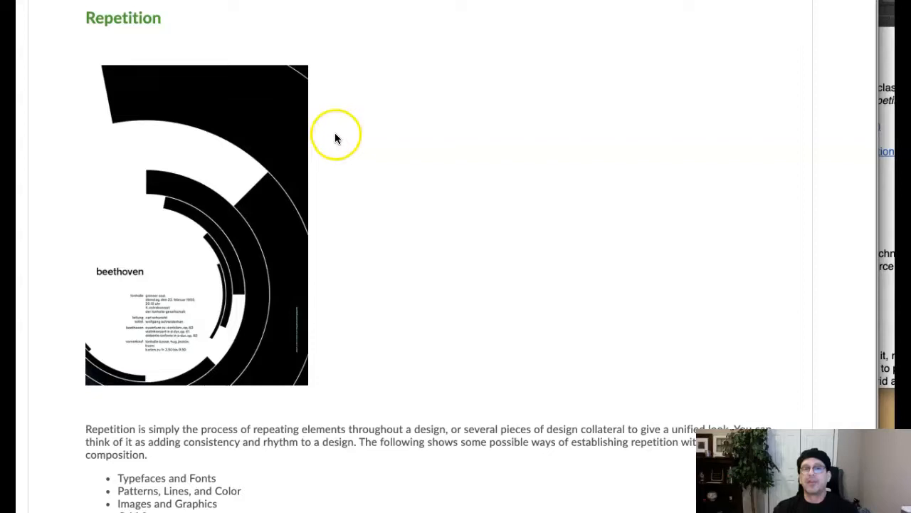
{"action": "scroll", "scroll_direction": "down", "scroll_amount": 3}
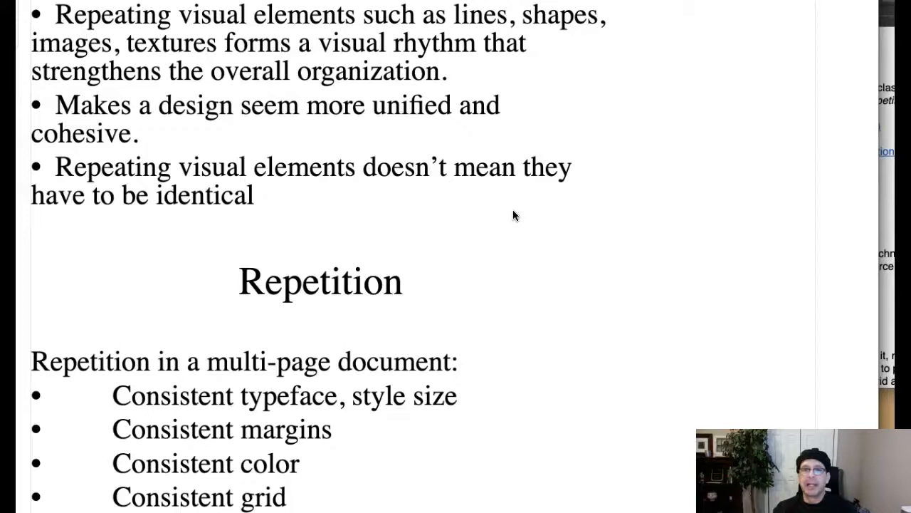
Scroll down to the Unity and Gestalt slide highlighting 'The human eye seeks unity'
{"action": "scroll", "scroll_direction": "down", "scroll_amount": 3}
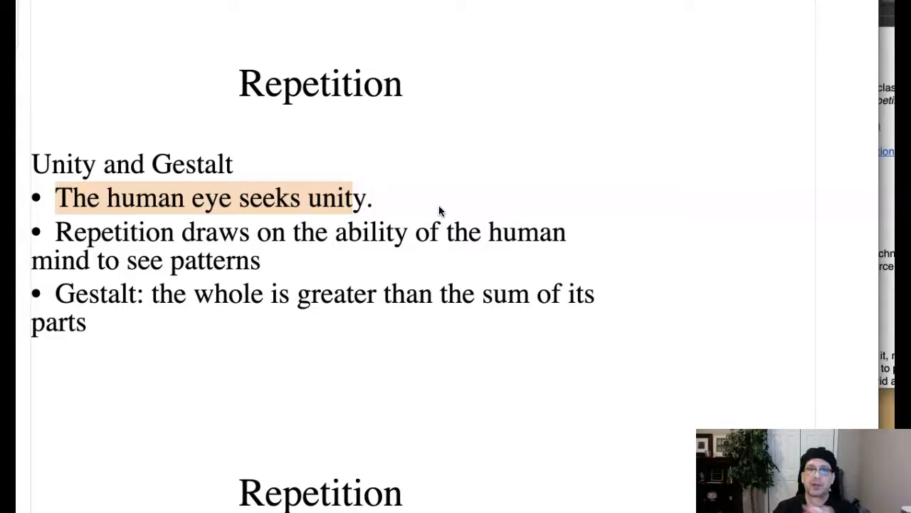
{"action": "mouse_move", "coordinate": [552, 312]}
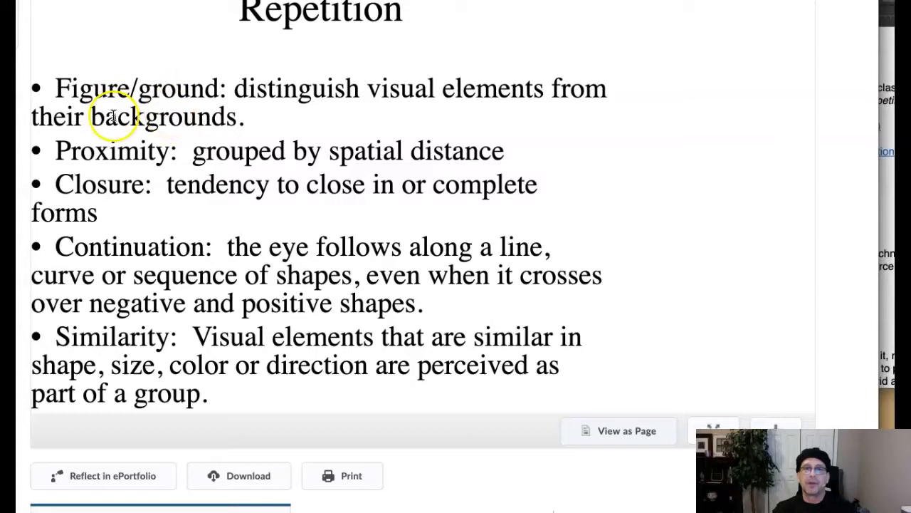
{"action": "mouse_move", "coordinate": [336, 114]}
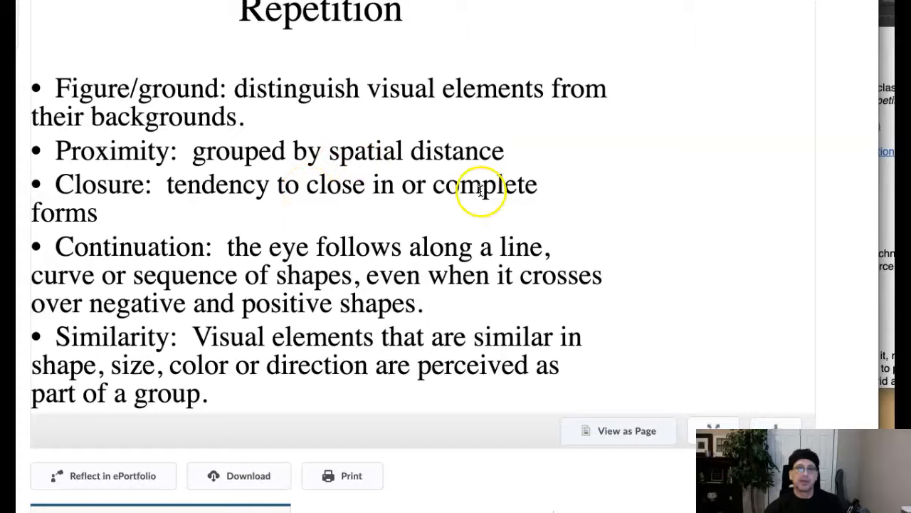
{"action": "mouse_move", "coordinate": [452, 196]}
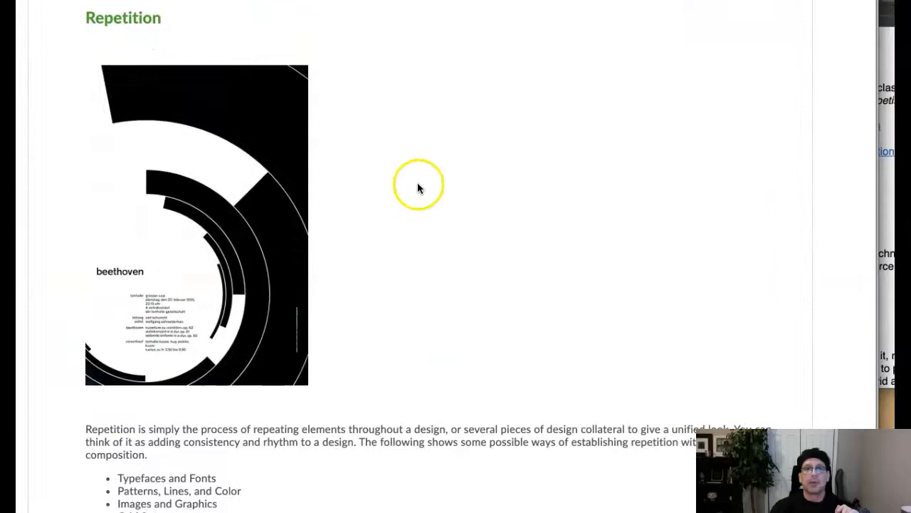
Scroll past the Beethoven poster to the resource links and Exploring Gestalt section
{"action": "scroll", "scroll_direction": "down", "scroll_amount": 3}
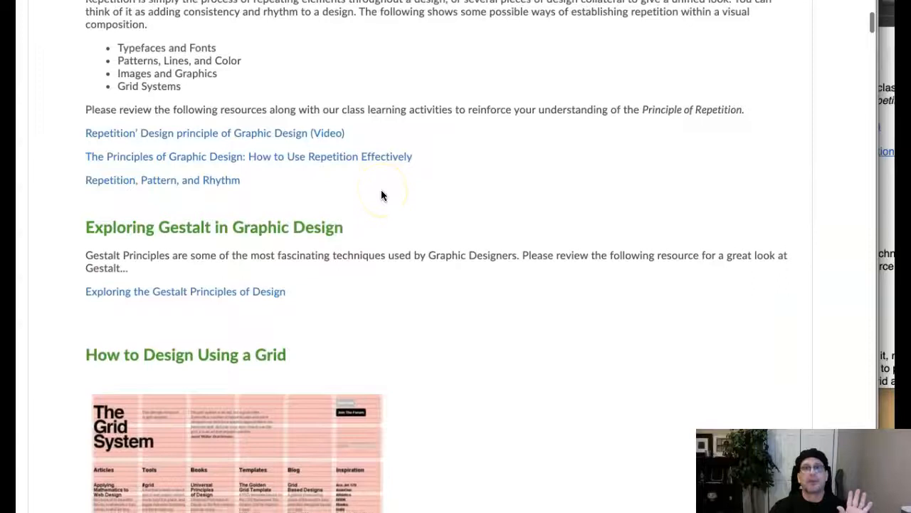
{"action": "scroll", "scroll_direction": "down", "scroll_amount": 3}
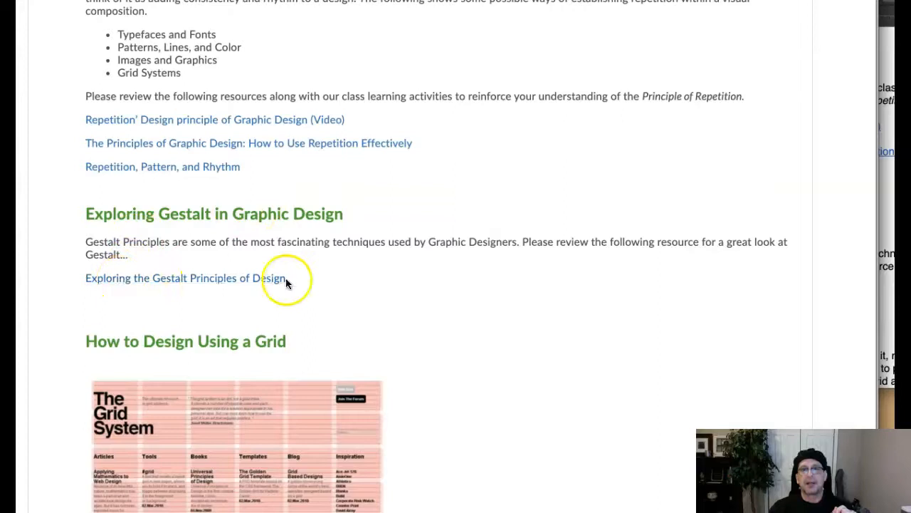
{"action": "mouse_move", "coordinate": [552, 296]}
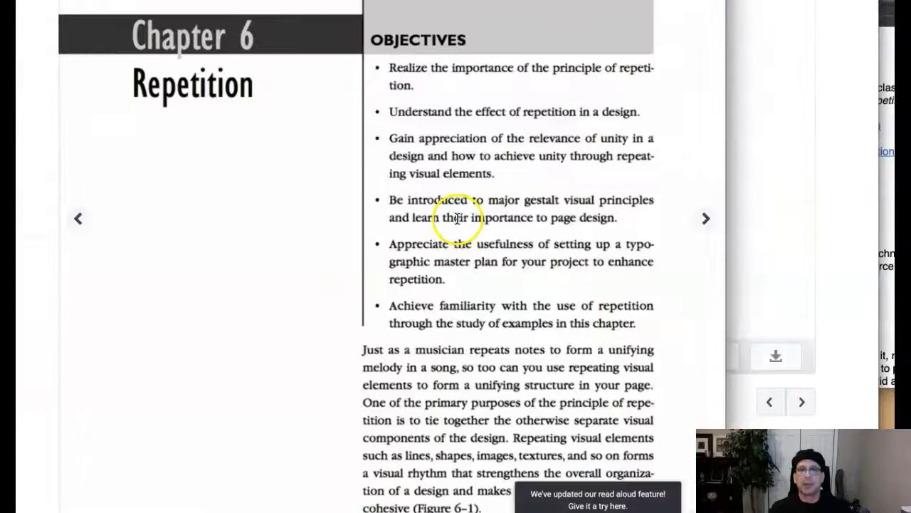
Read through the Unity and Gestalt pages and advance to Figure 6–4's gestalt face
{"action": "scroll", "scroll_direction": "down", "scroll_amount": 3}
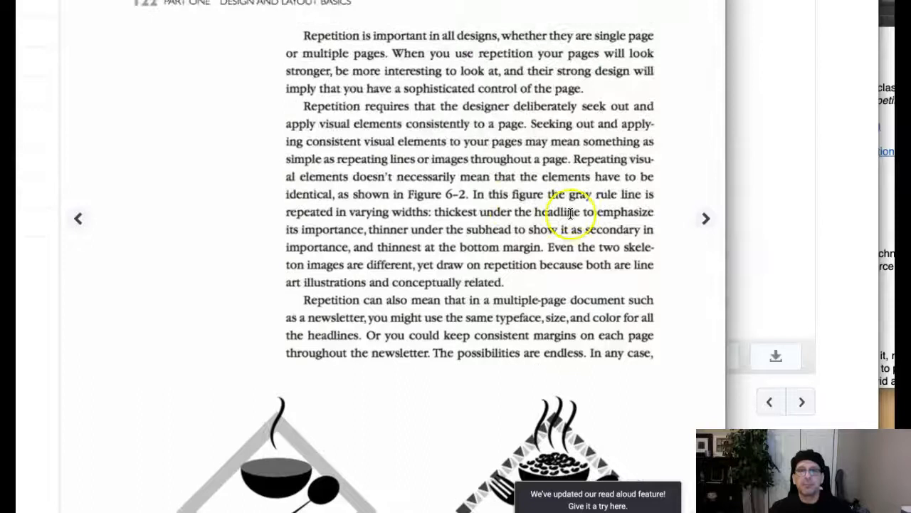
{"action": "scroll", "scroll_direction": "down", "scroll_amount": 3}
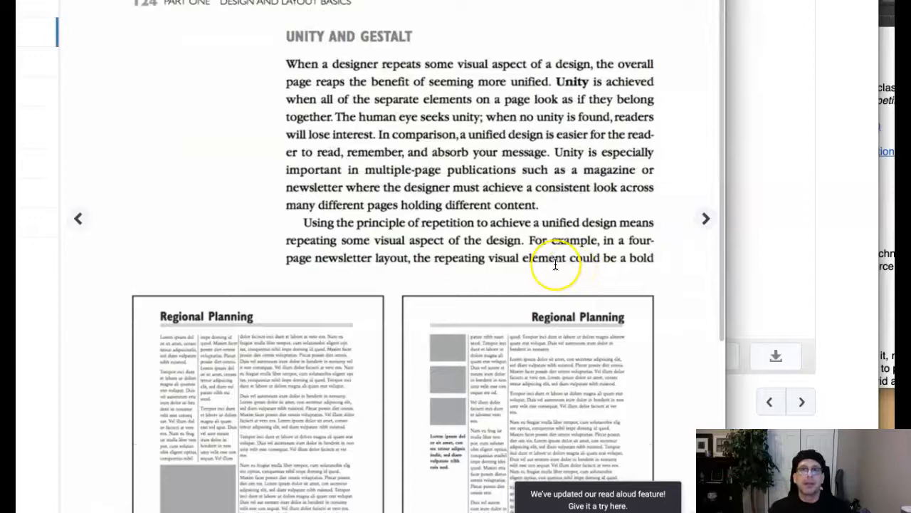
{"action": "scroll", "scroll_direction": "down", "scroll_amount": 3}
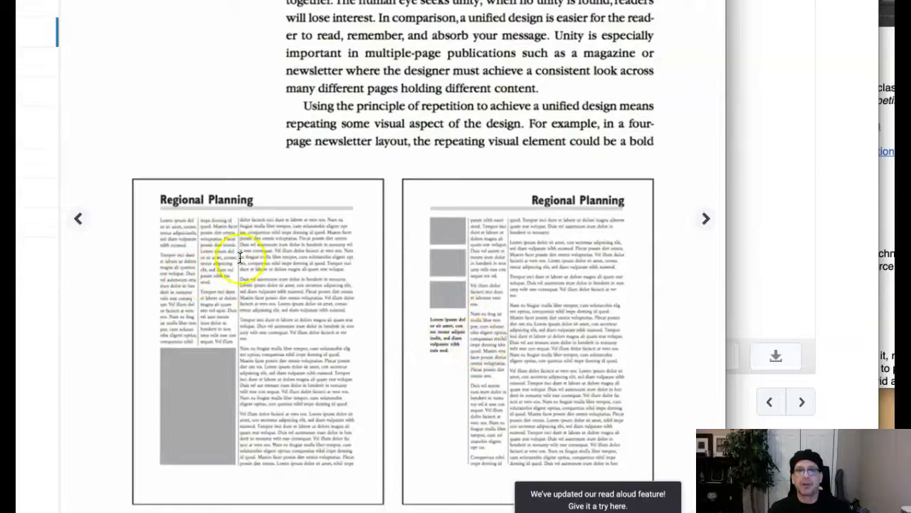
{"action": "scroll", "scroll_direction": "down", "scroll_amount": 3}
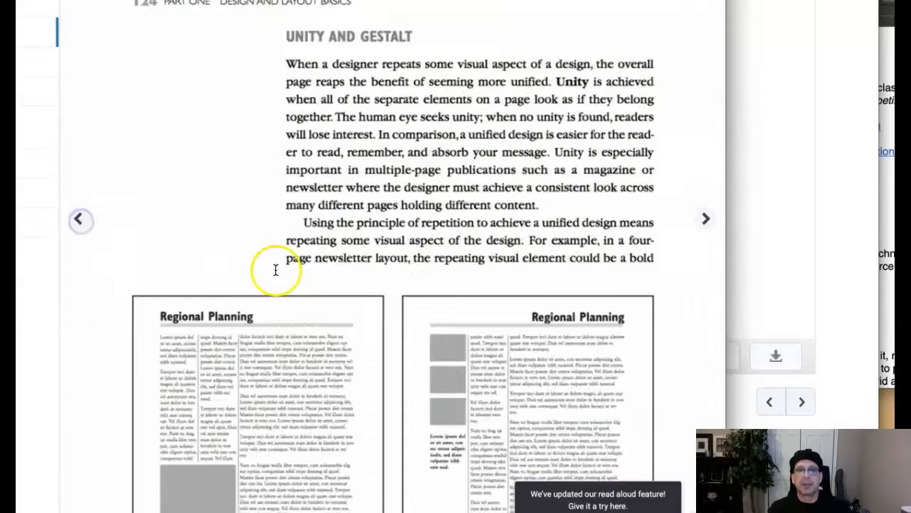
{"action": "left_click", "coordinate": [704, 218]}
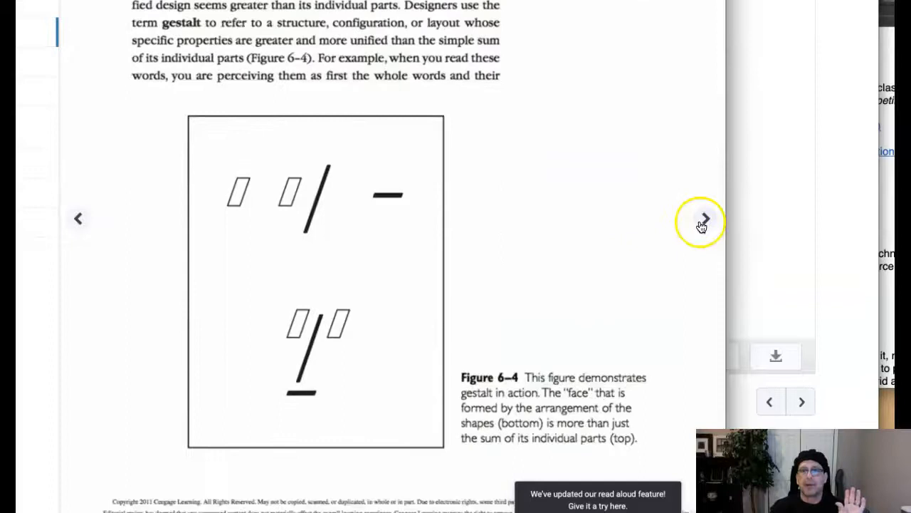
Page past the gestalt principles list to the Repetition Examples heading
{"action": "left_click", "coordinate": [704, 218]}
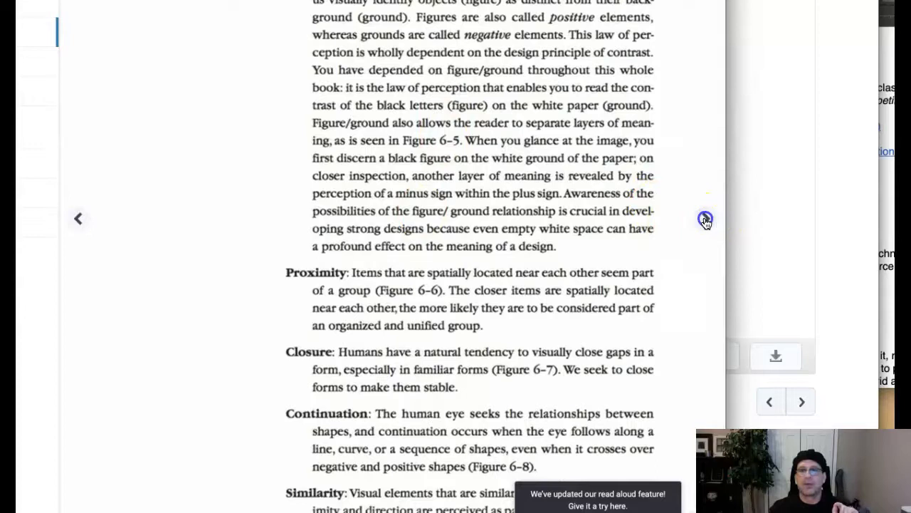
{"action": "left_click", "coordinate": [705, 219]}
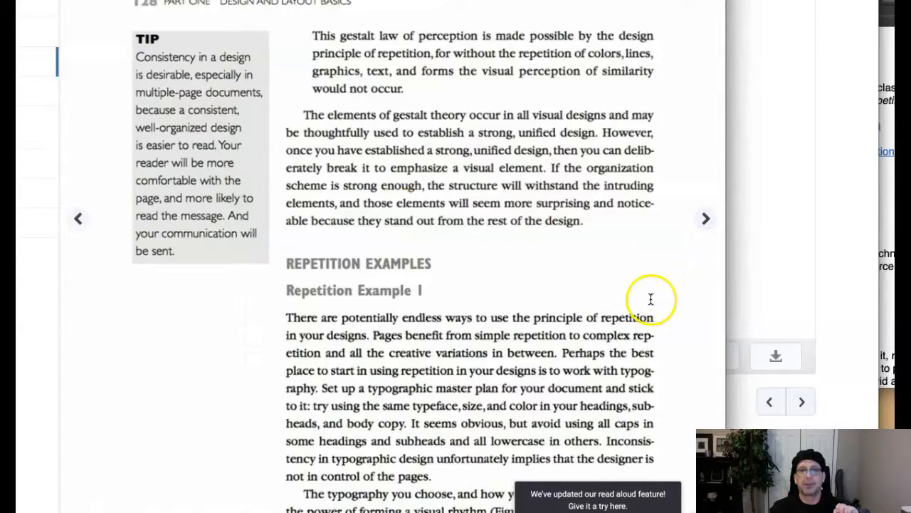
Scroll through the résumé examples, then page on to Figure 6–17's egg spread
{"action": "scroll", "scroll_direction": "down", "scroll_amount": 3}
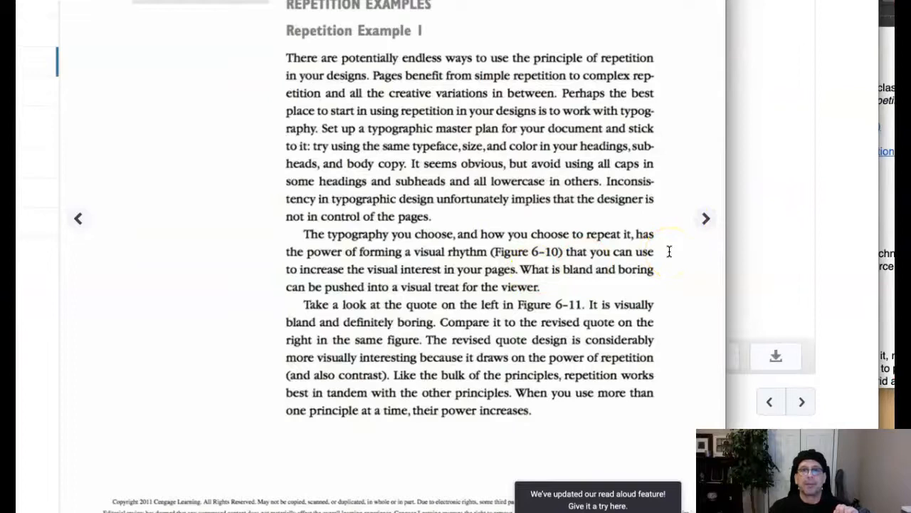
{"action": "scroll", "scroll_direction": "down", "scroll_amount": 3}
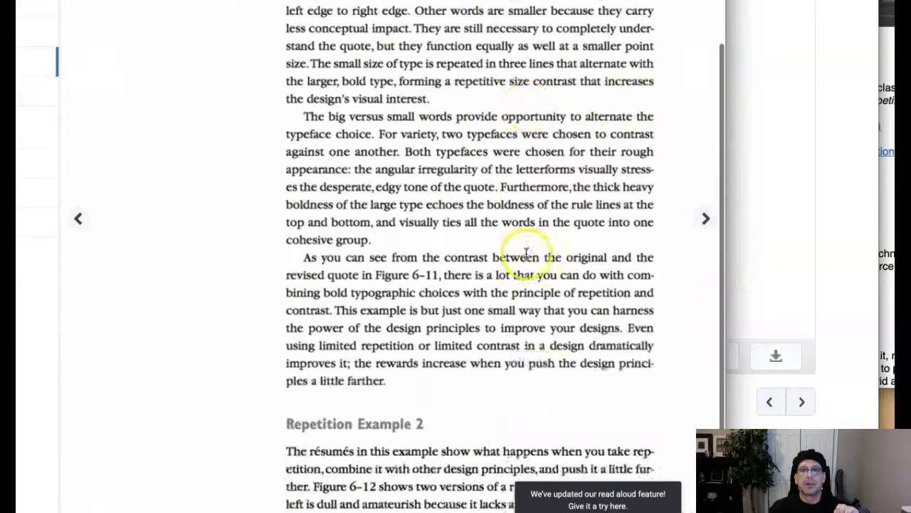
{"action": "scroll", "scroll_direction": "down", "scroll_amount": 3}
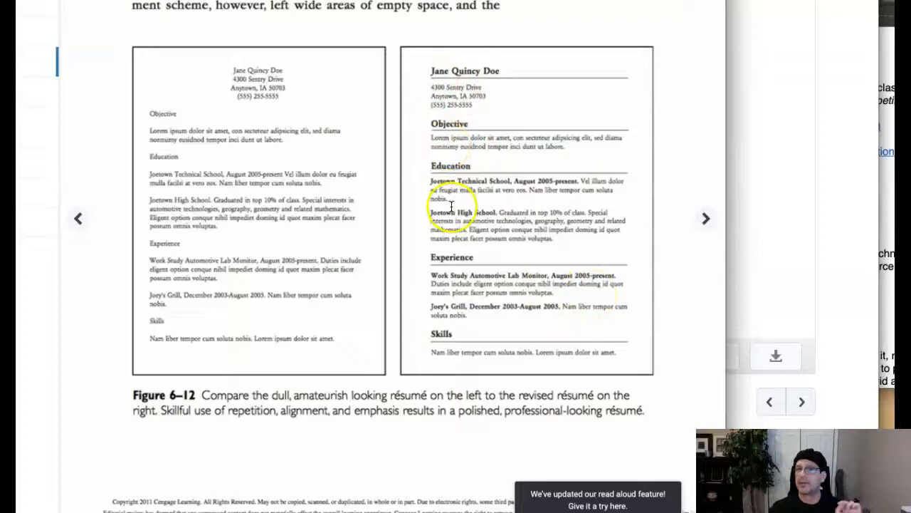
{"action": "scroll", "scroll_direction": "down", "scroll_amount": 3}
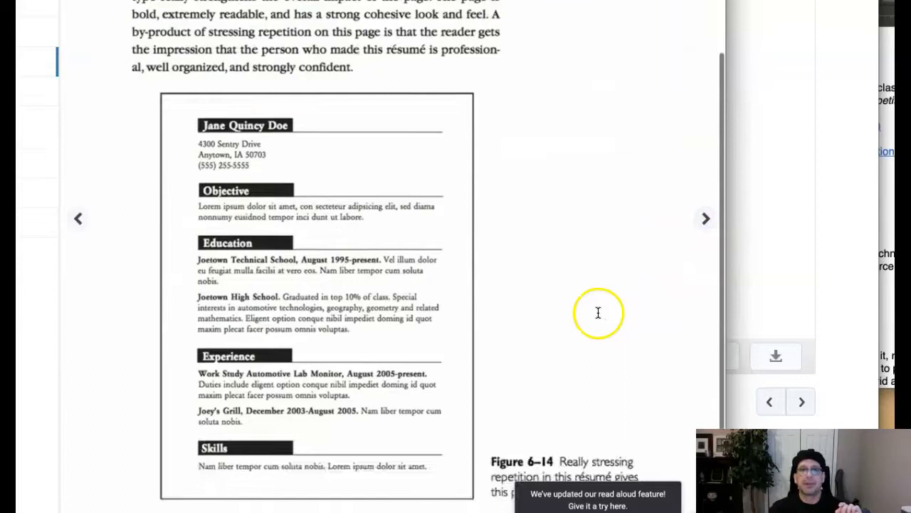
{"action": "scroll", "scroll_direction": "down", "scroll_amount": 3}
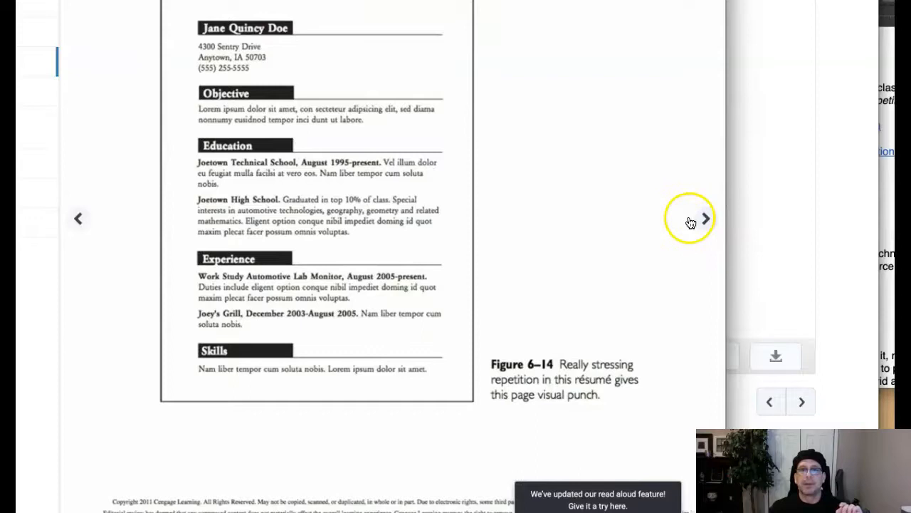
{"action": "left_click", "coordinate": [704, 218]}
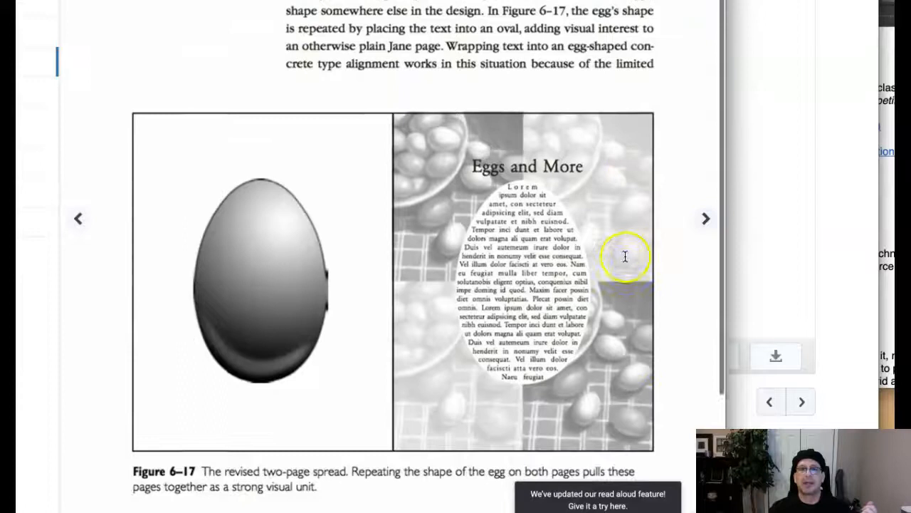
Page past the egg spread and Coffee Fix menu to the Cowboys/Cowgirls banner
{"action": "left_click", "coordinate": [705, 219]}
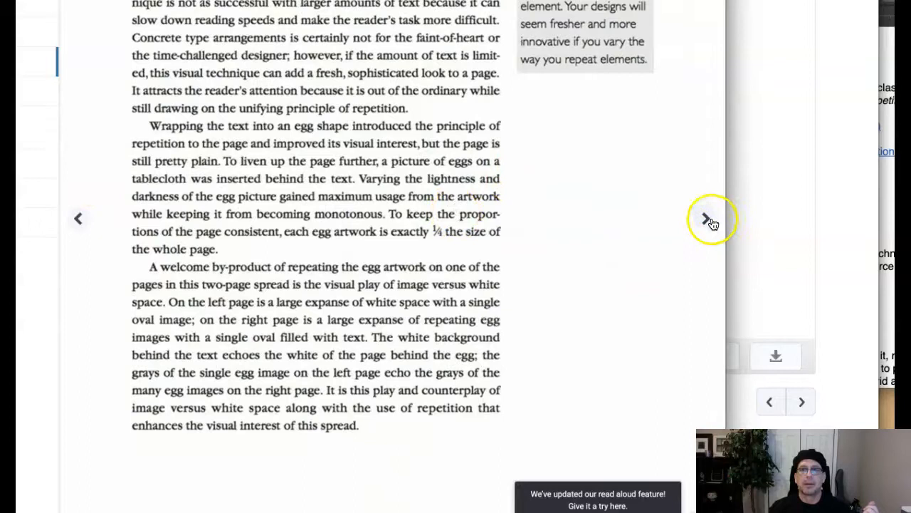
{"action": "left_click", "coordinate": [705, 218]}
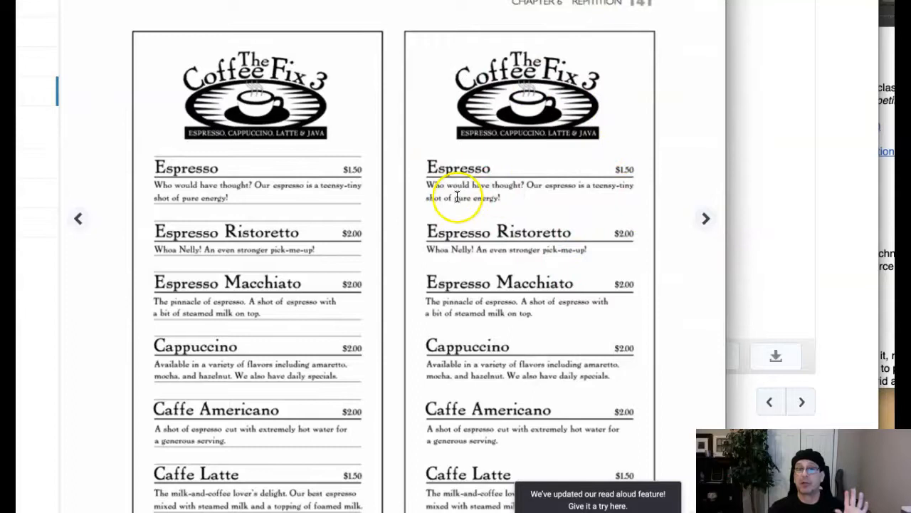
{"action": "scroll", "scroll_direction": "down", "scroll_amount": 3}
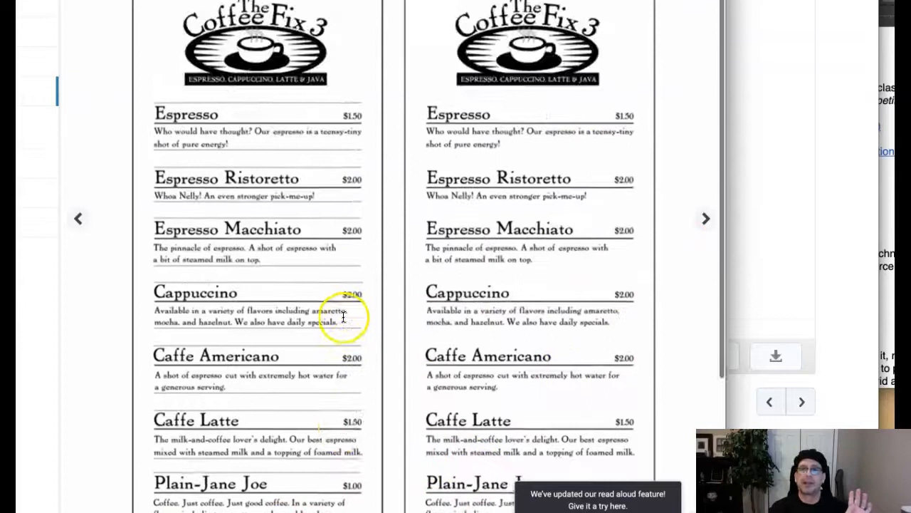
{"action": "left_click", "coordinate": [704, 219]}
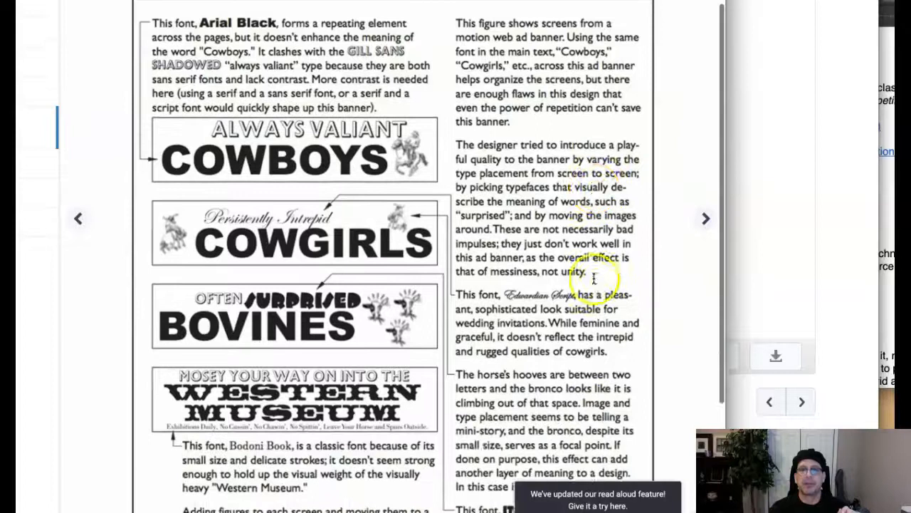